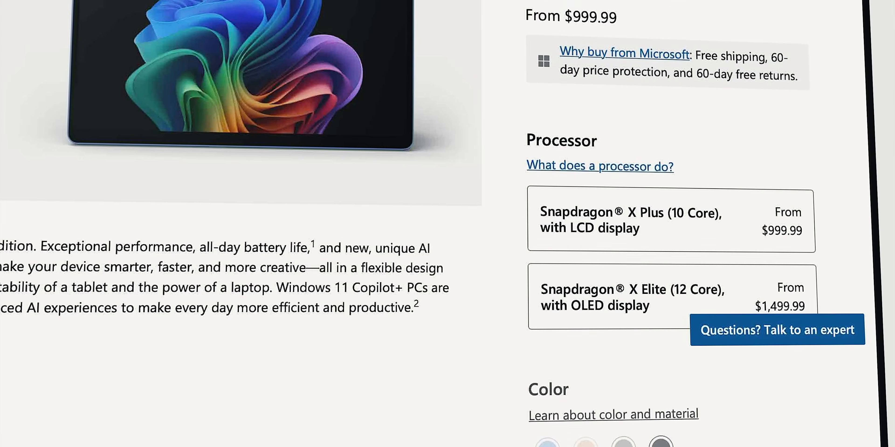
Select the Snapdragon X Plus (10 Core) LCD processor option, from $999.99
left_click(670, 221)
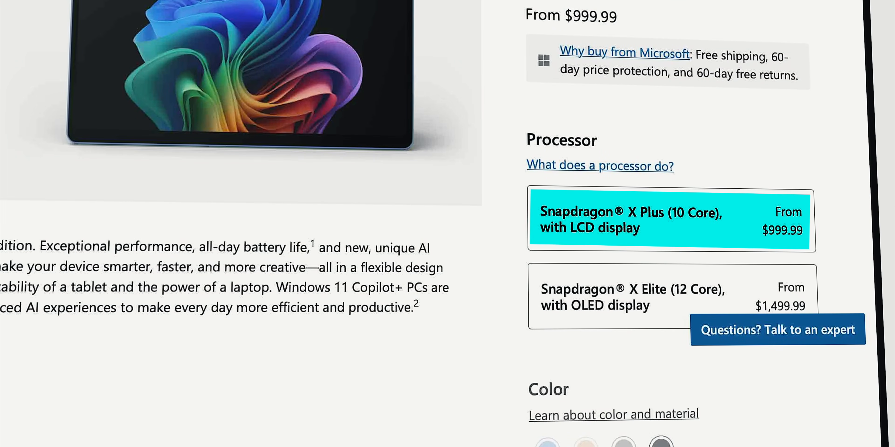